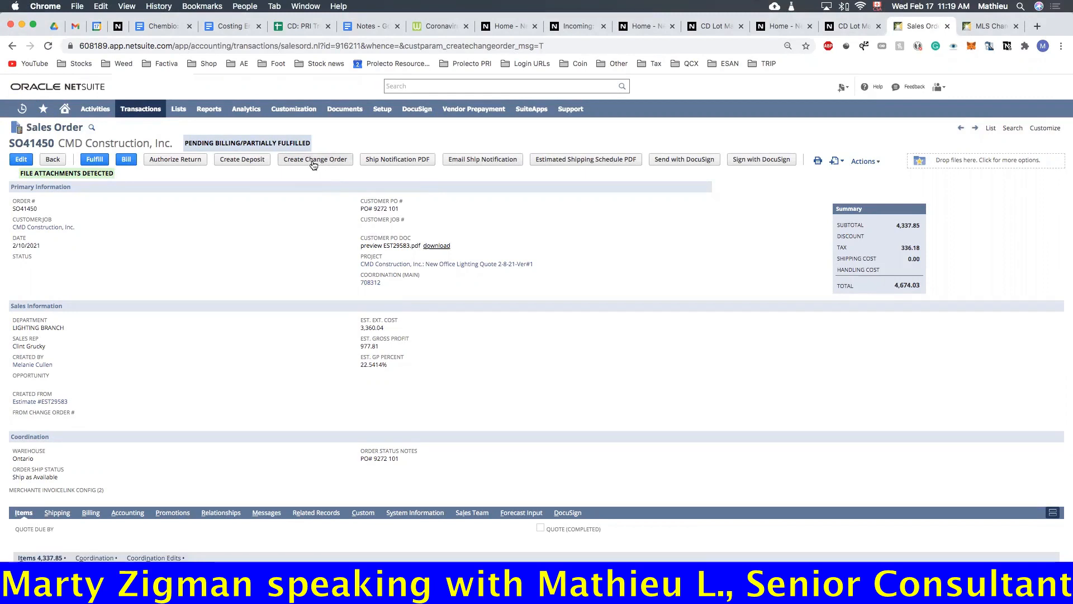
pyautogui.moveTo(248, 301)
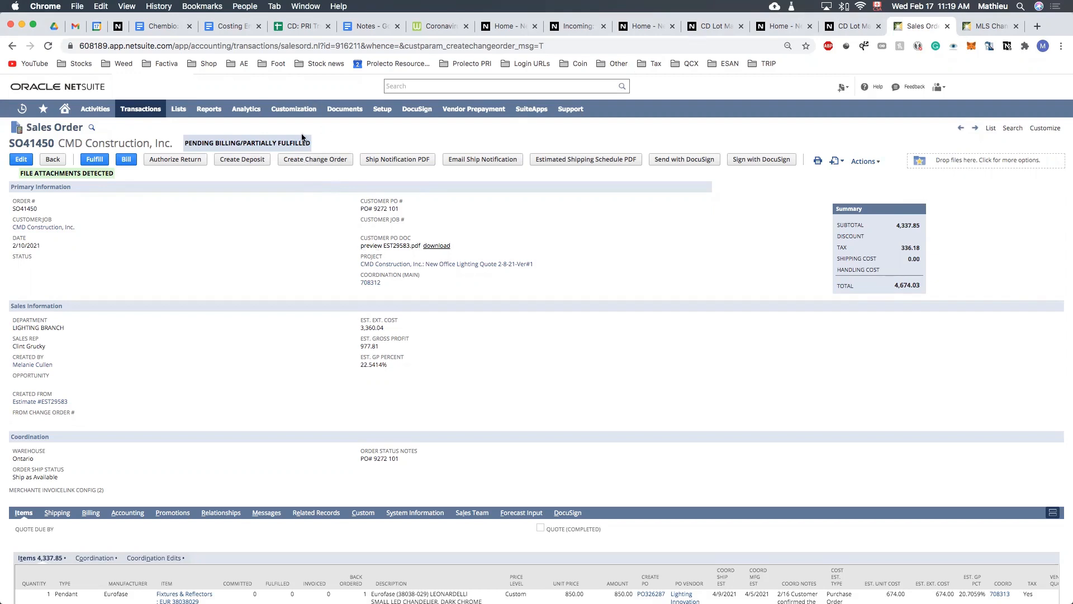
# Show the Change Orders list under Related Records on sales order SO41450, including open SO41450-1
pyautogui.click(315, 512)
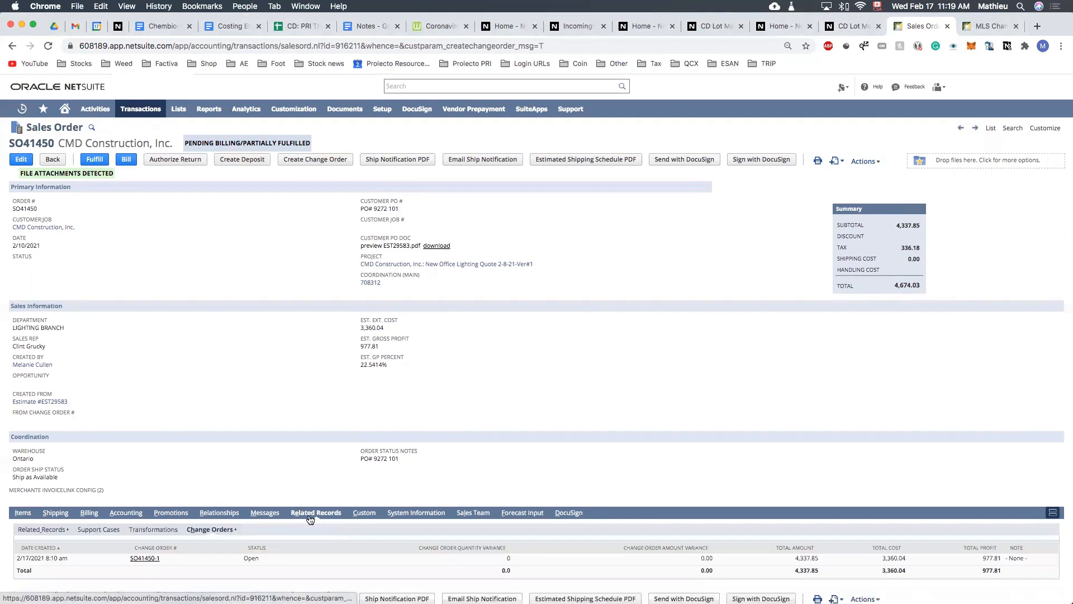
pyautogui.scroll(-3)
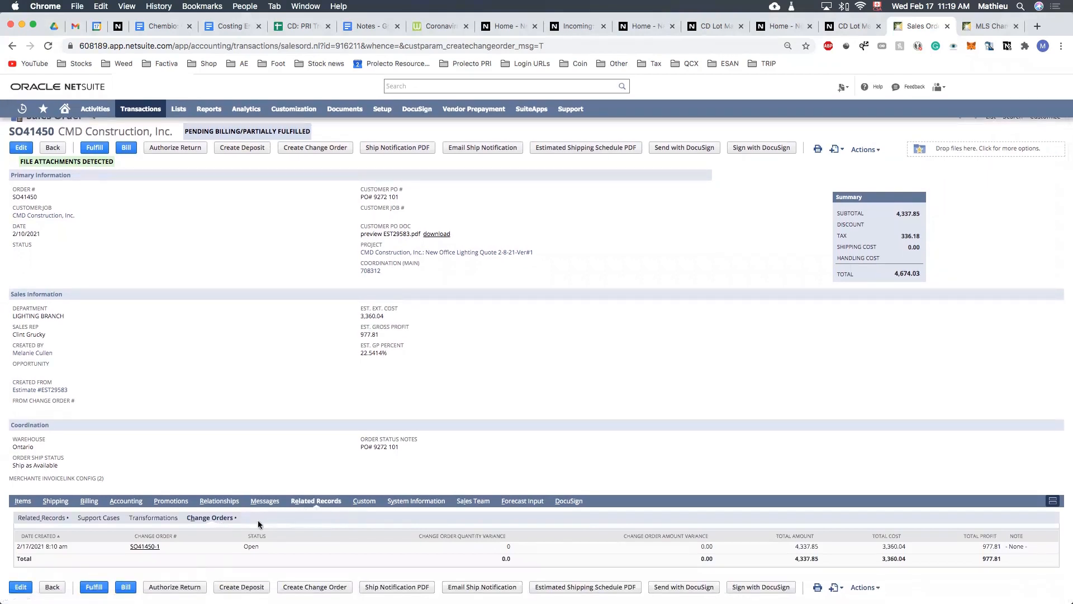
pyautogui.moveTo(144, 546)
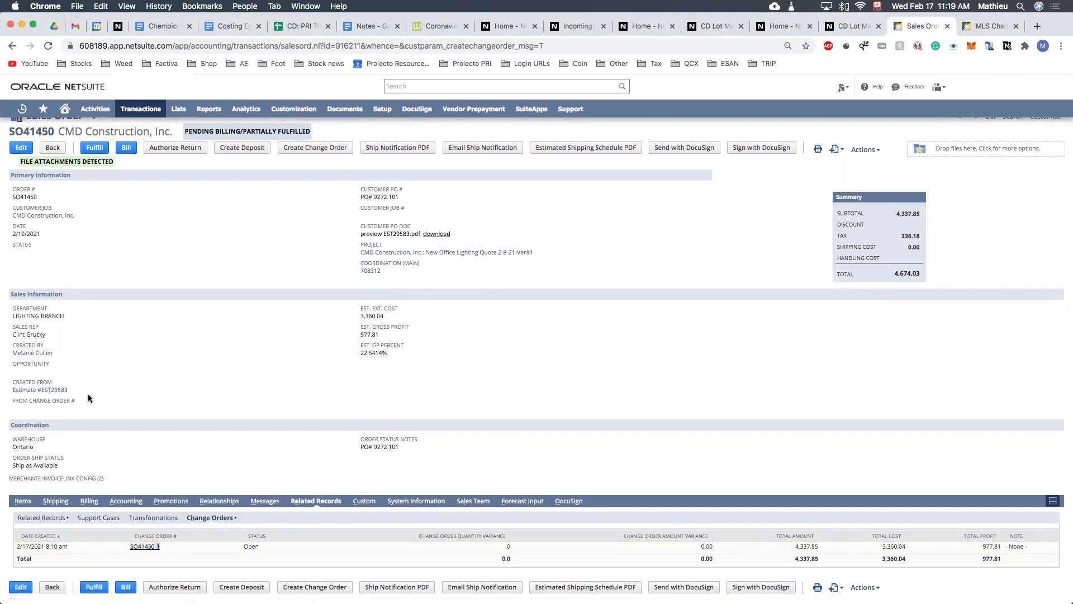
pyautogui.moveTo(156, 380)
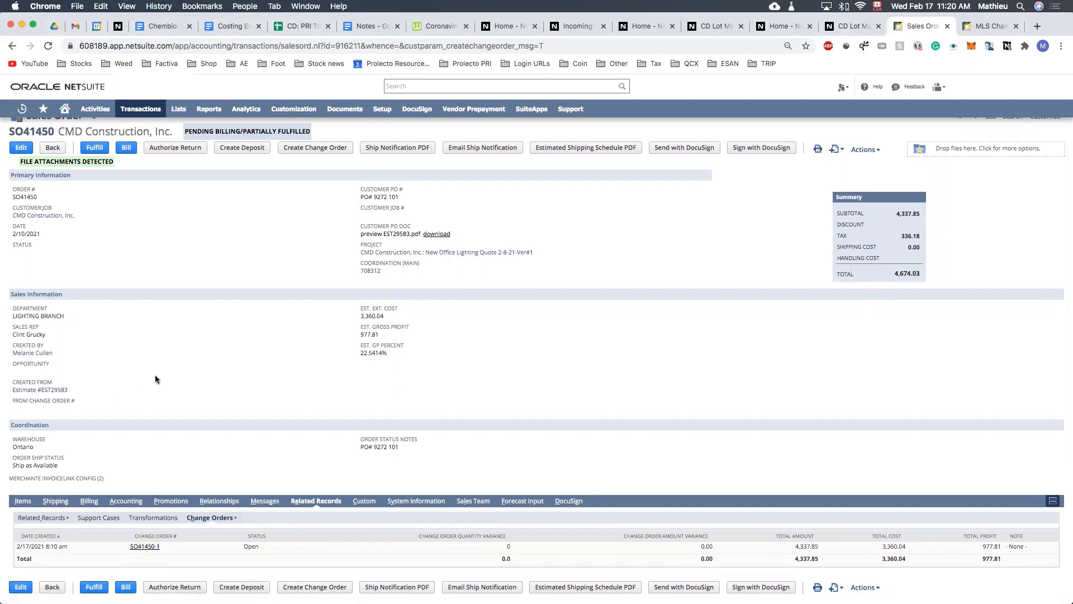
# Open change order SO41450-1 and review its economics, item lines and empty variance summary
pyautogui.click(144, 547)
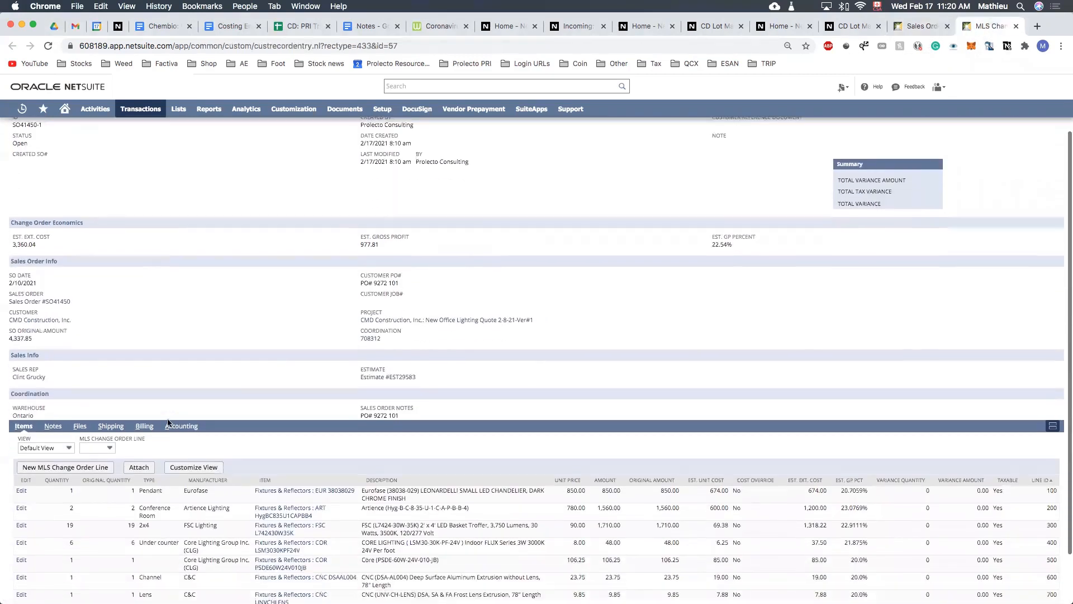
pyautogui.scroll(-3)
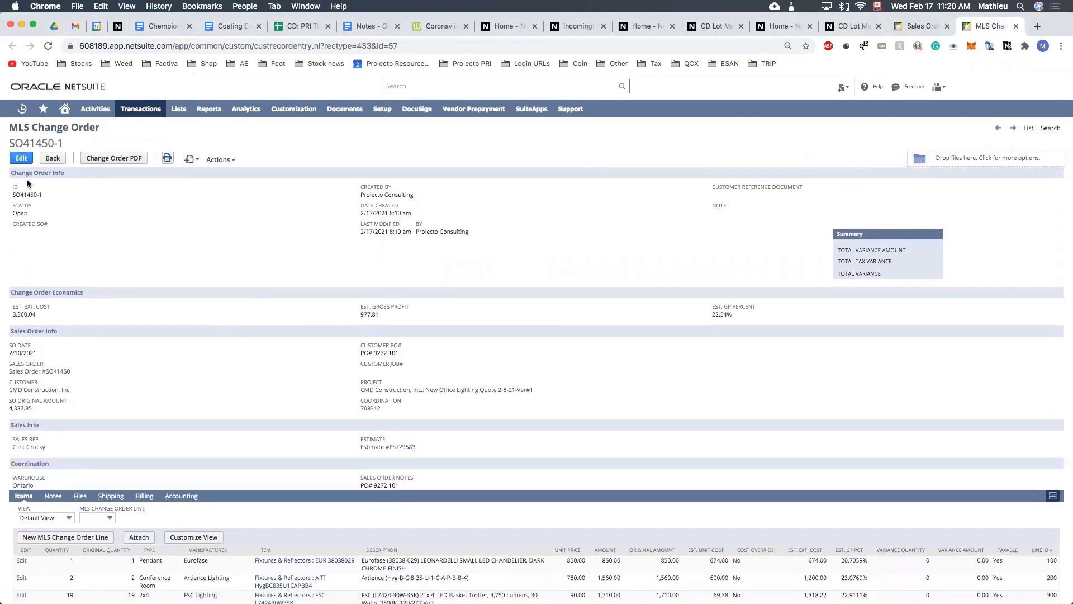
pyautogui.moveTo(278, 233)
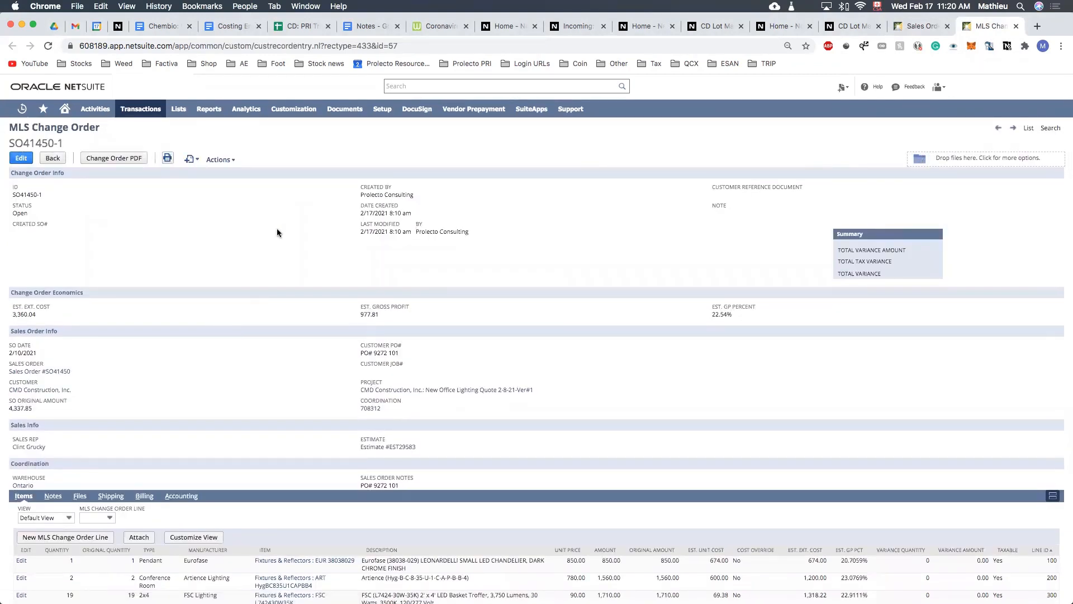
pyautogui.moveTo(124, 225)
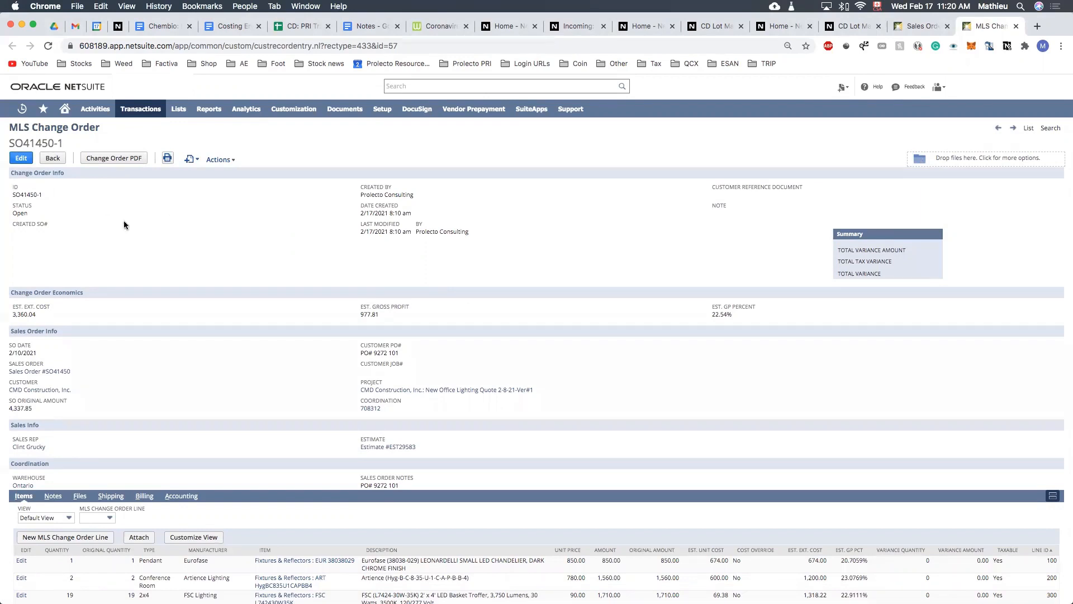
pyautogui.scroll(-3)
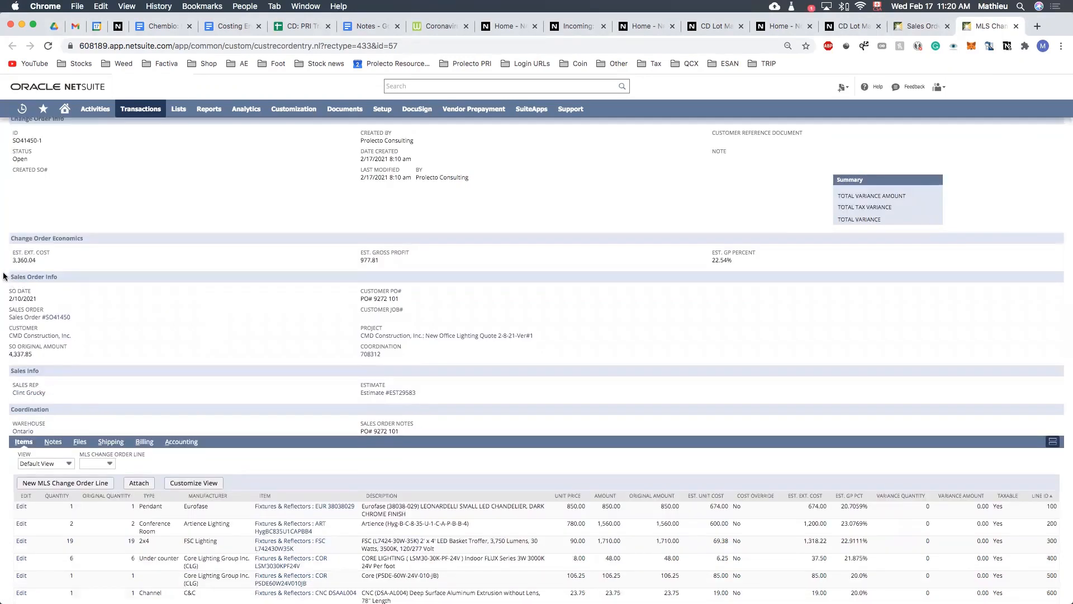
pyautogui.moveTo(124, 339)
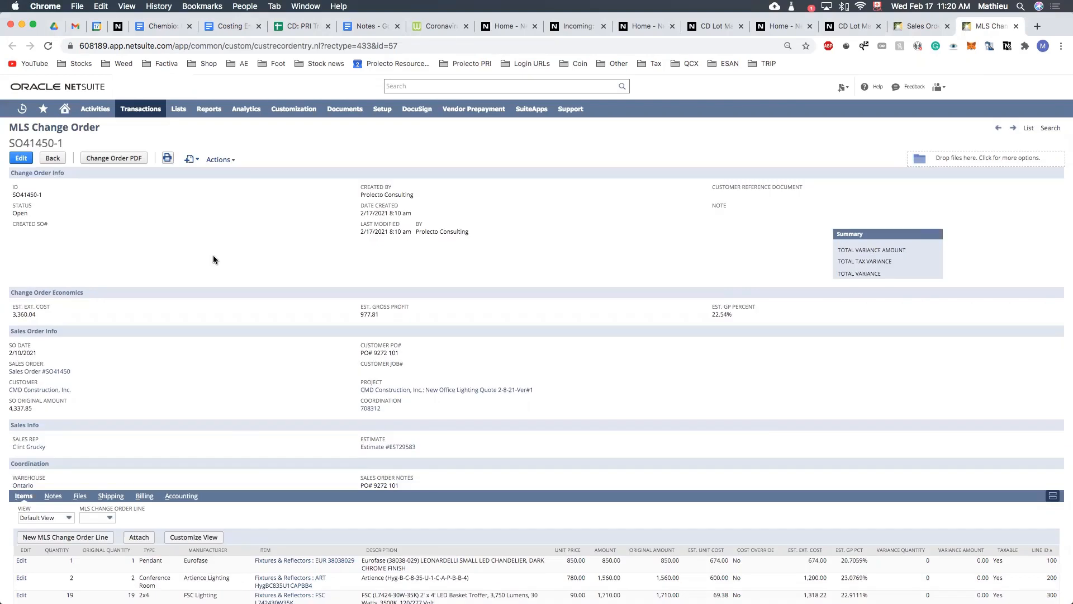
# Edit the change order and set the Conference Room line quantity to 4
pyautogui.click(20, 158)
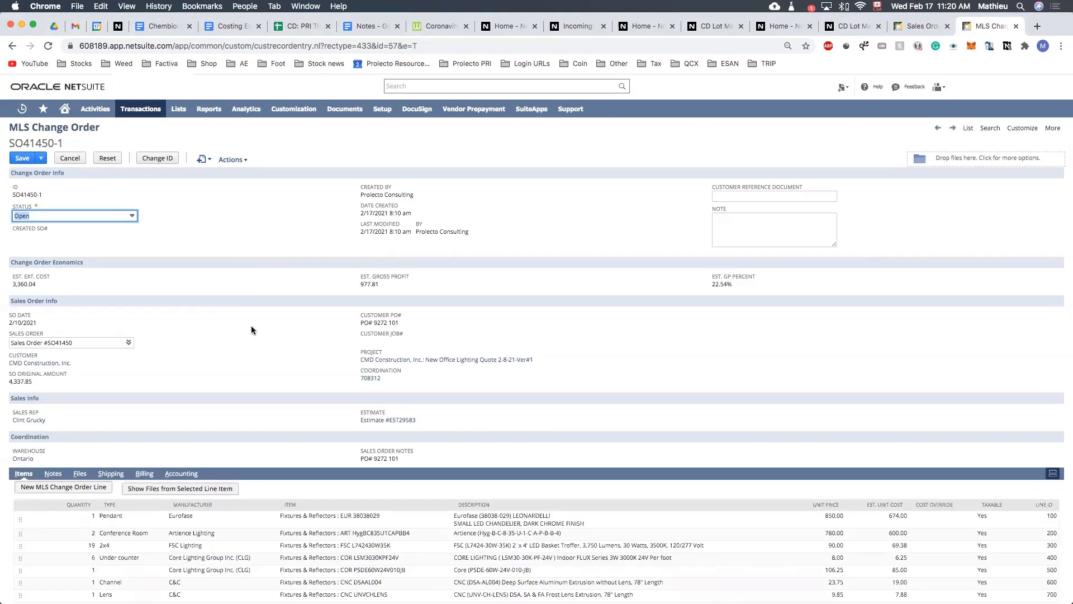
pyautogui.moveTo(248, 333)
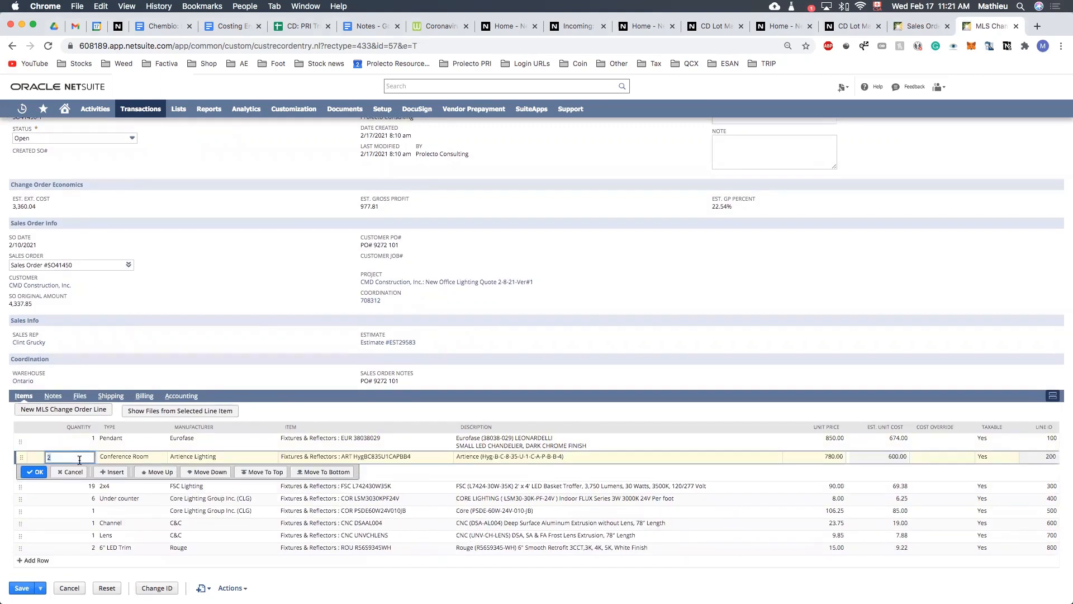
pyautogui.write('4')
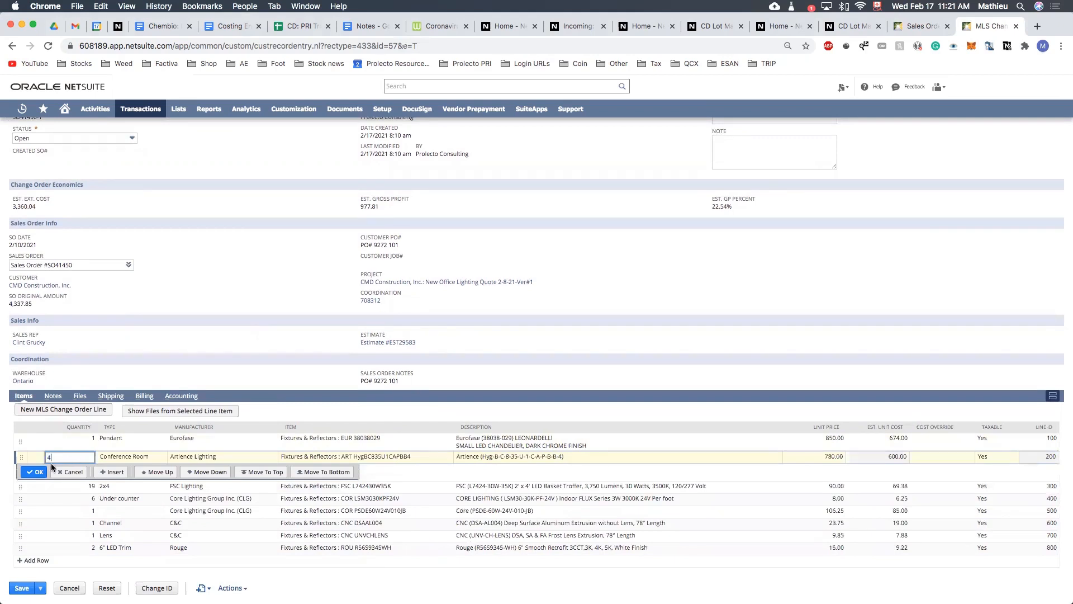
pyautogui.click(35, 472)
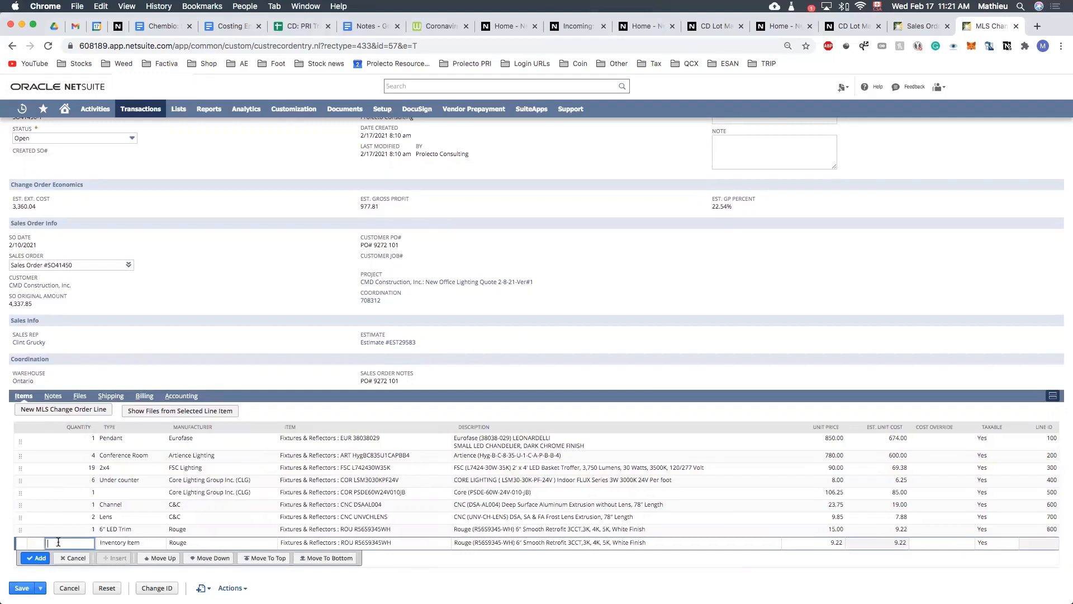
# Add an Inventory Item line with quantity 5 at unit price 15.00
pyautogui.write('5')
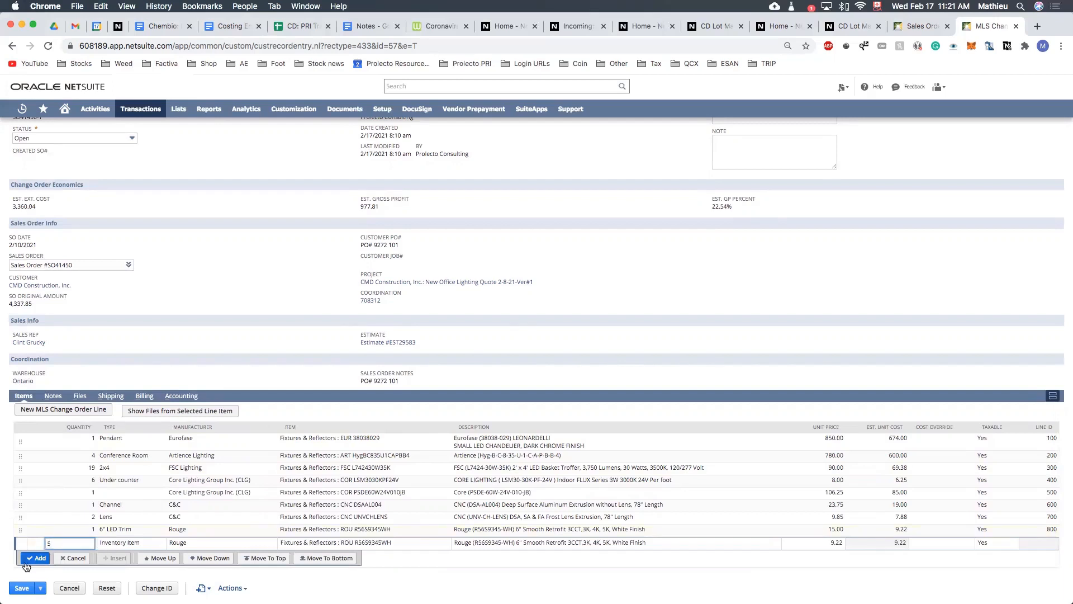
pyautogui.click(36, 557)
pyautogui.write('15')
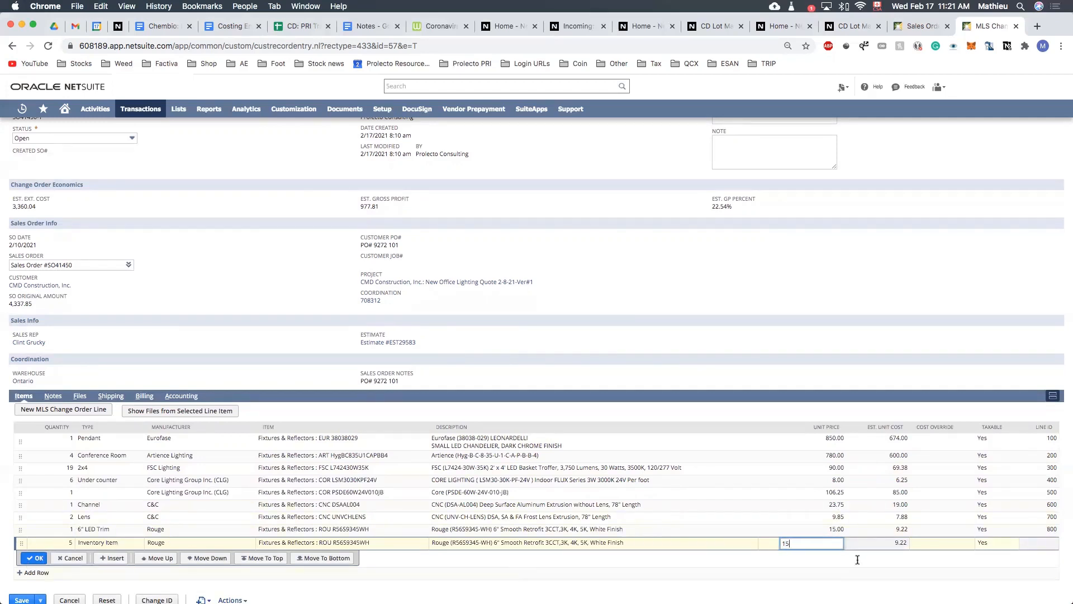
pyautogui.click(34, 557)
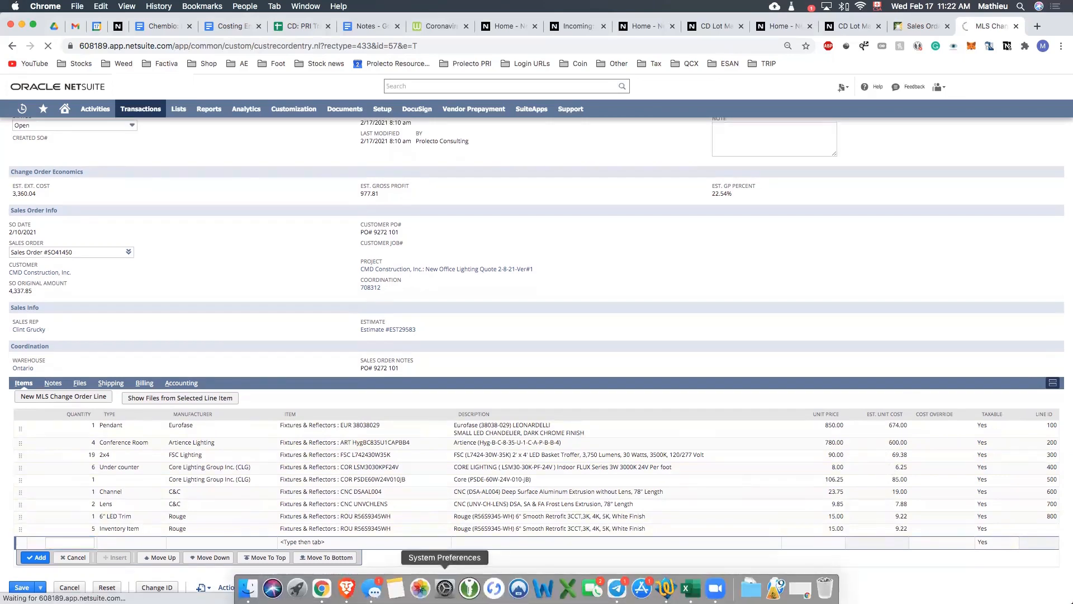
# Save the change order and review its Summary showing a total variance of 1,756.16
pyautogui.click(21, 587)
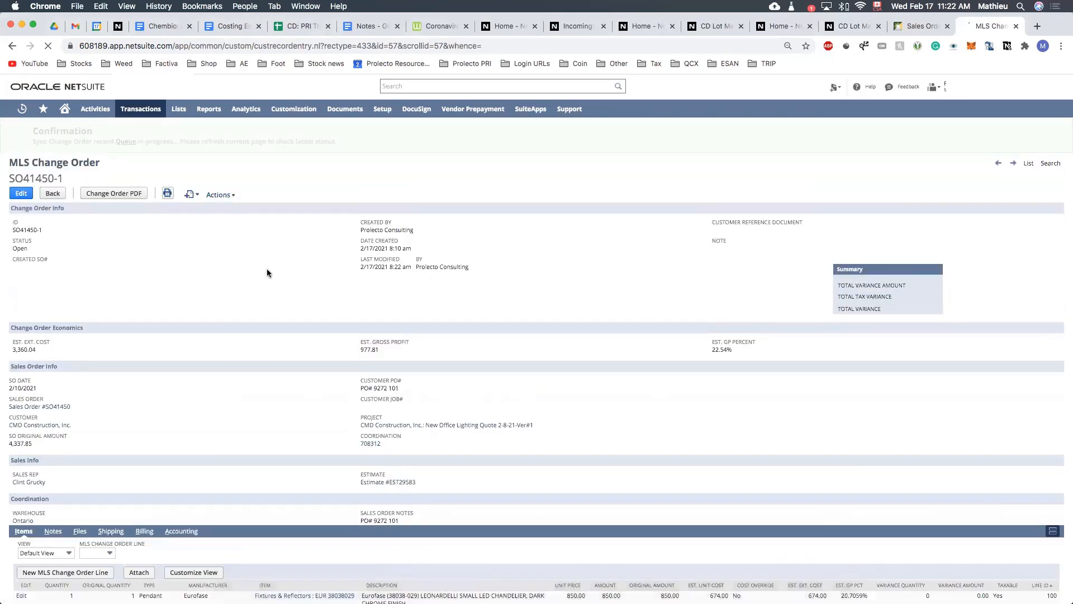
pyautogui.click(46, 46)
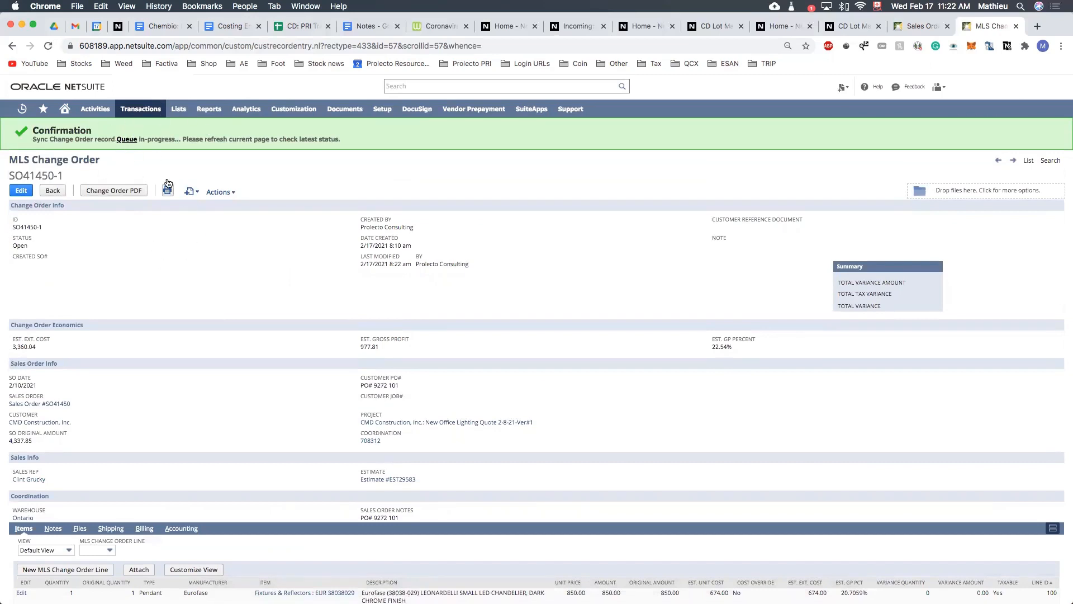
pyautogui.scroll(-3)
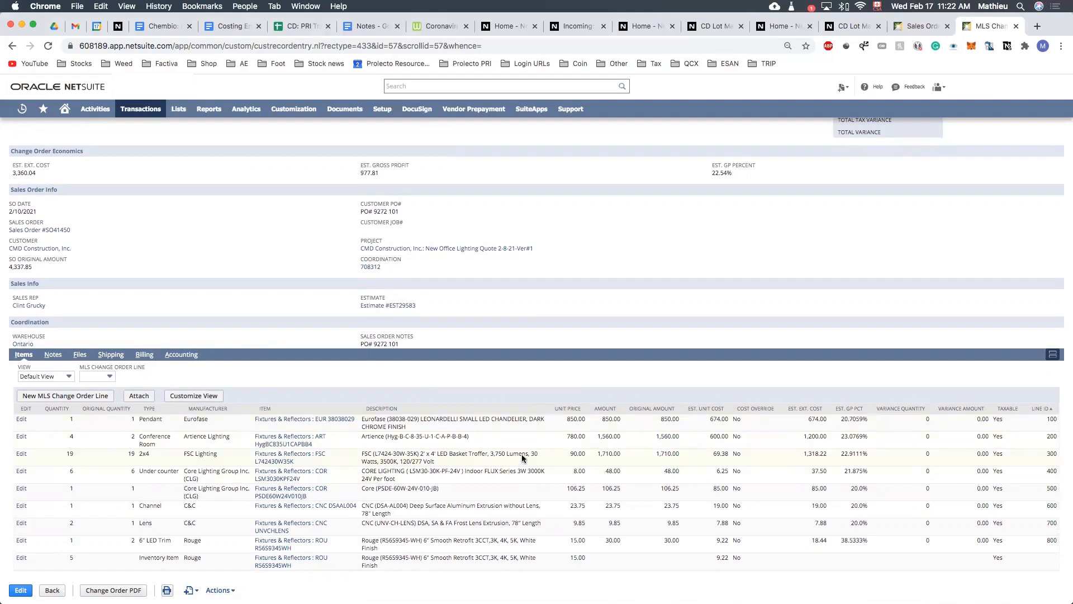
pyautogui.moveTo(625, 455)
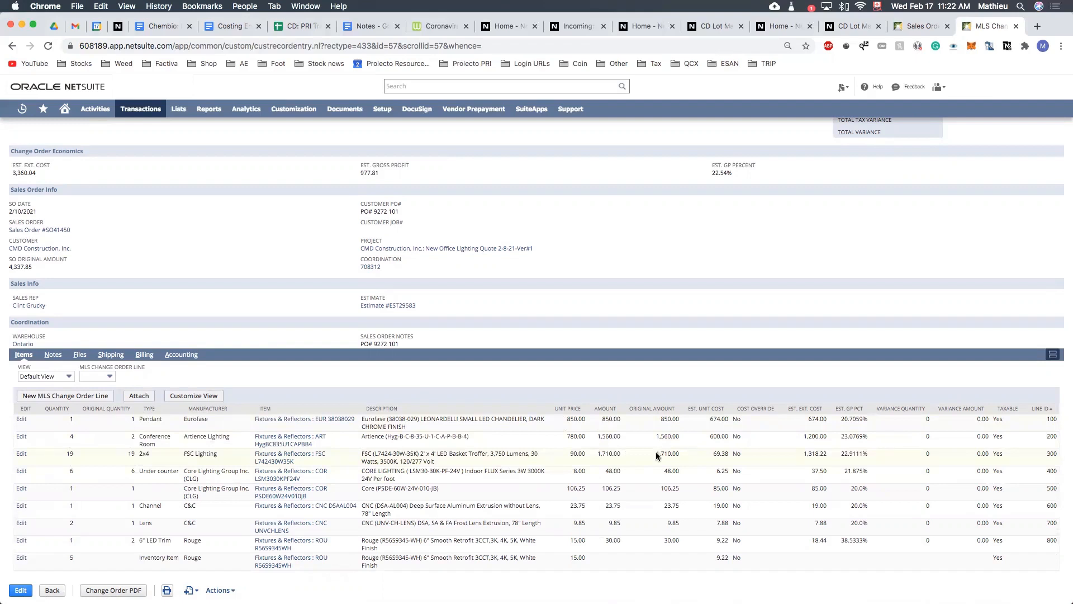
pyautogui.moveTo(890, 437)
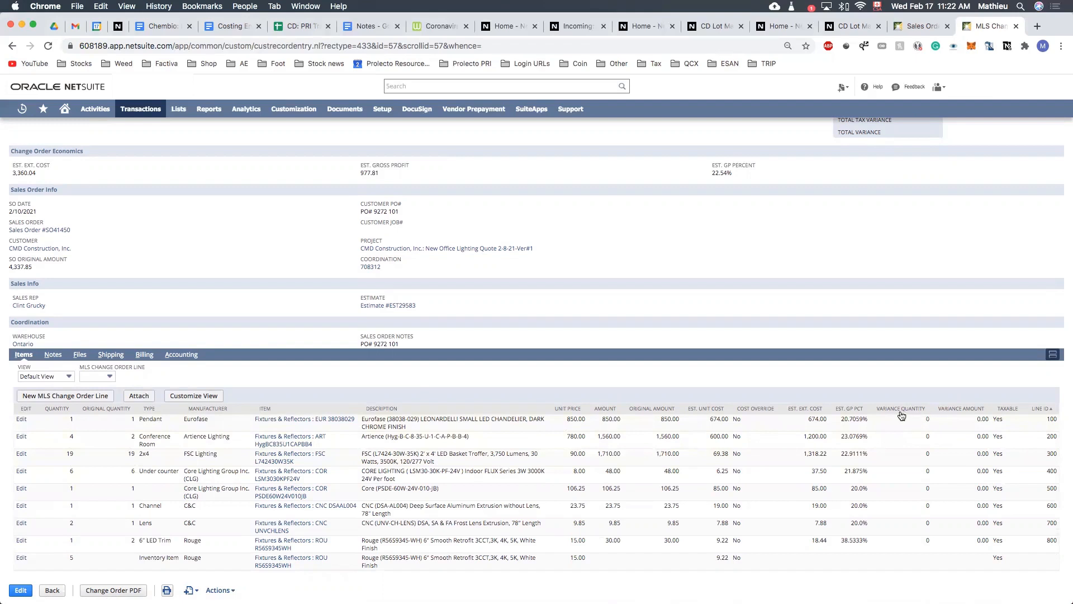
pyautogui.click(54, 419)
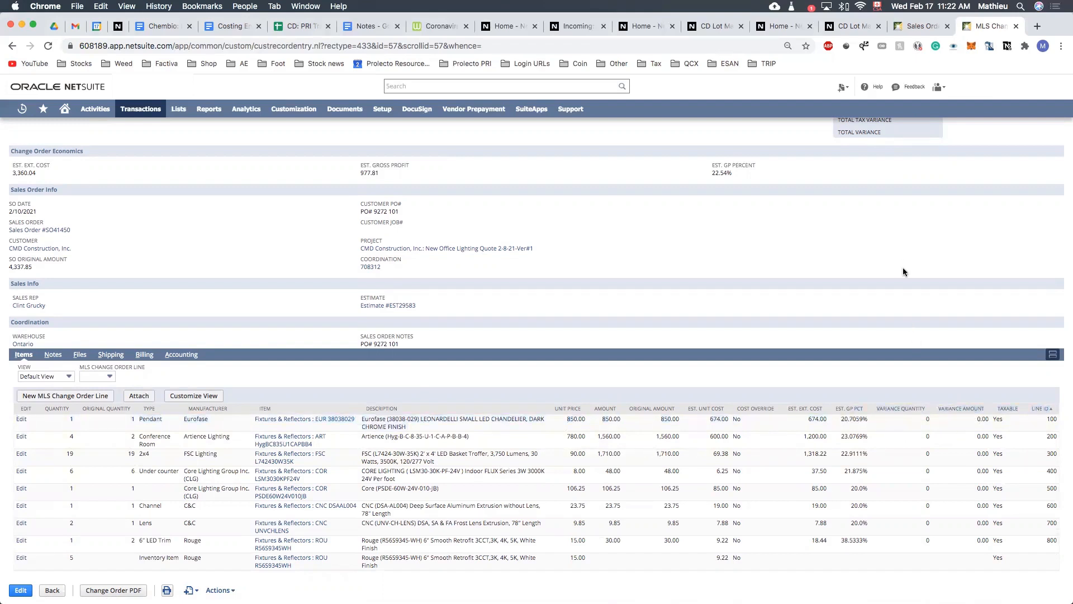
pyautogui.moveTo(904, 409)
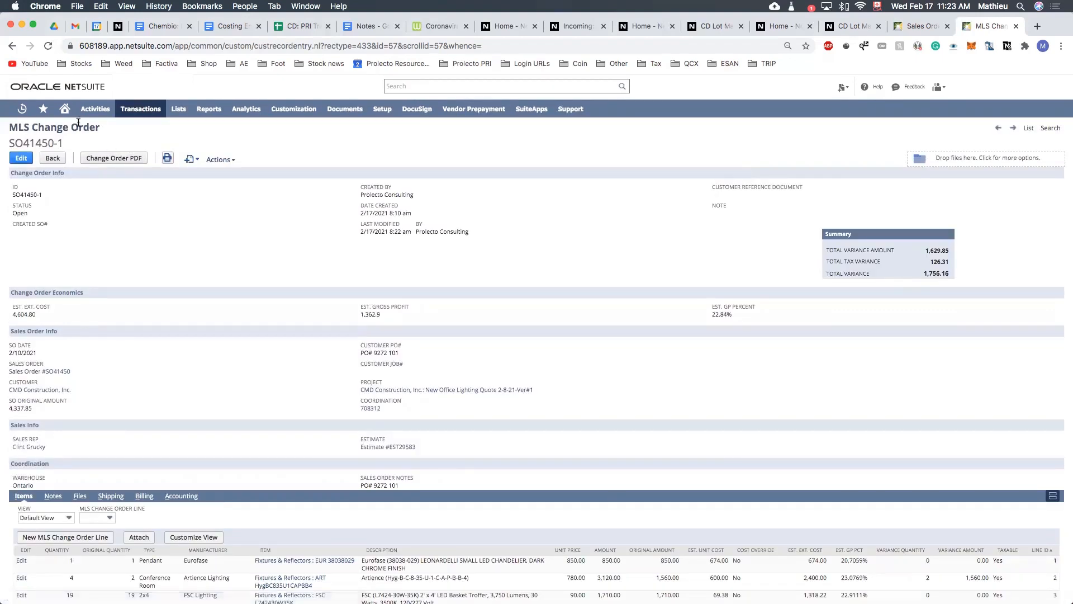
pyautogui.scroll(-3)
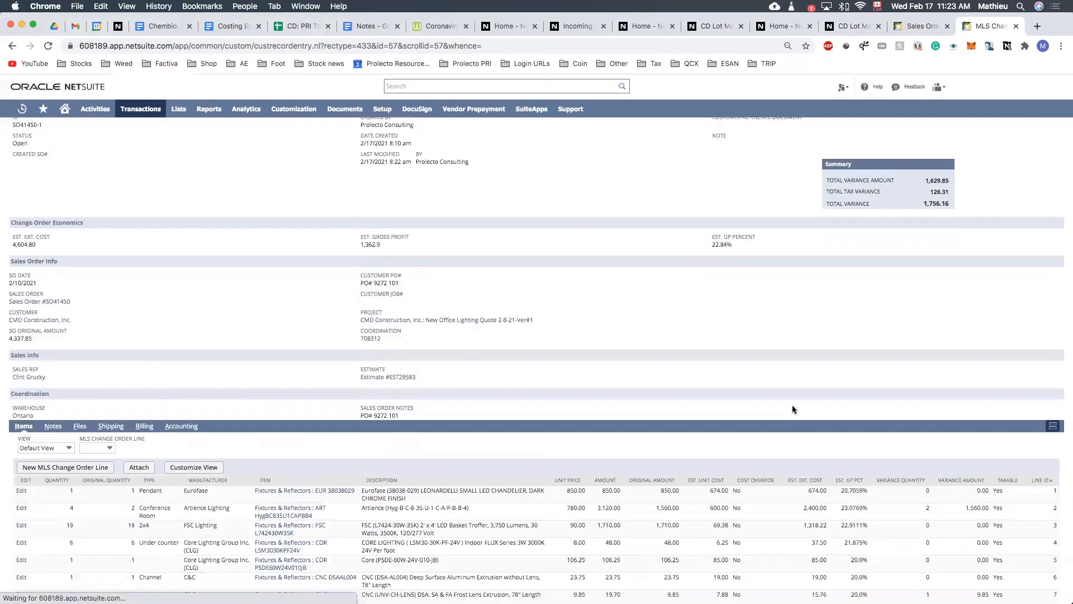
pyautogui.scroll(-3)
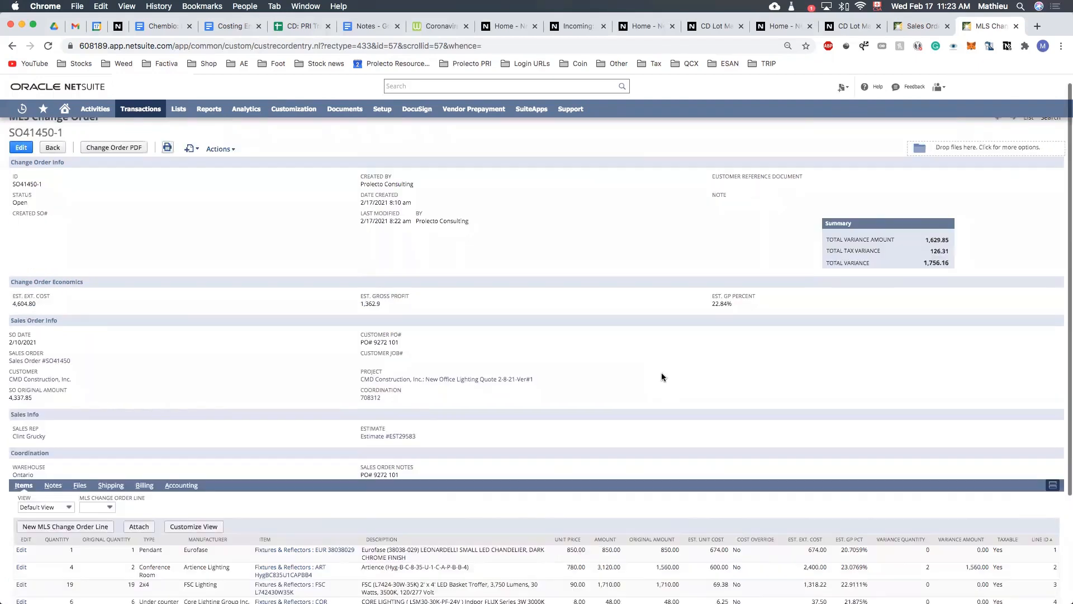
pyautogui.moveTo(914, 267)
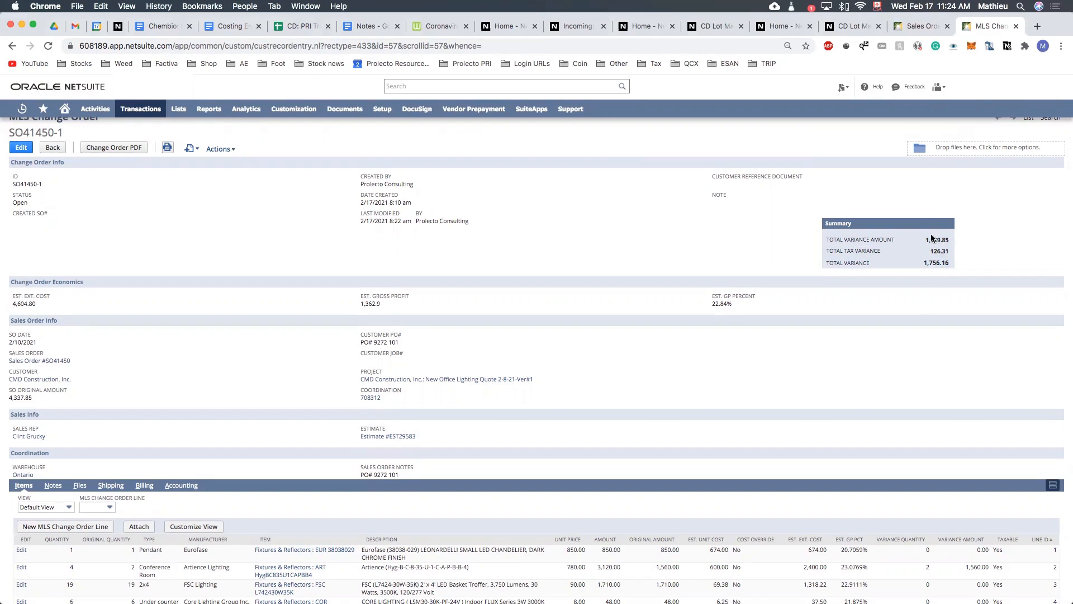
pyautogui.scroll(-3)
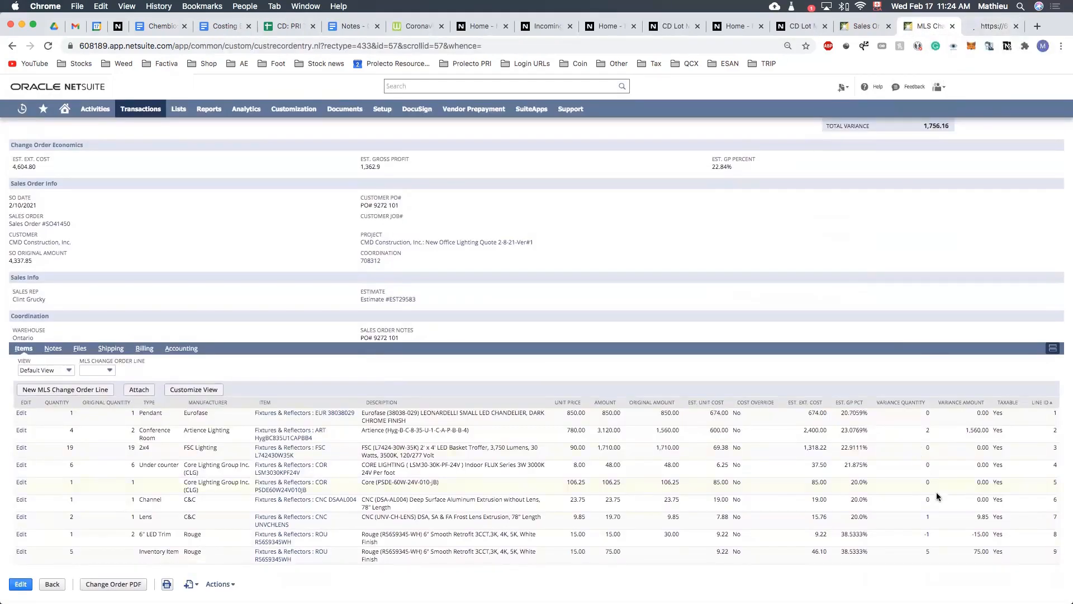
# Review the change-order PDF listing four changed lines totalling $1,756.16, then return to the record
pyautogui.click(113, 584)
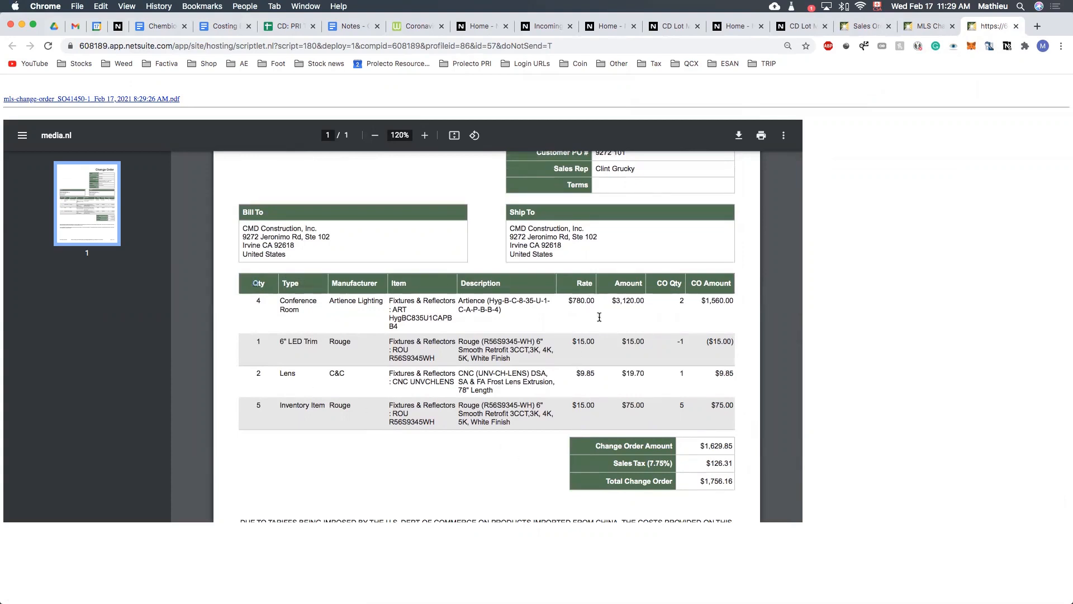
pyautogui.moveTo(661, 278)
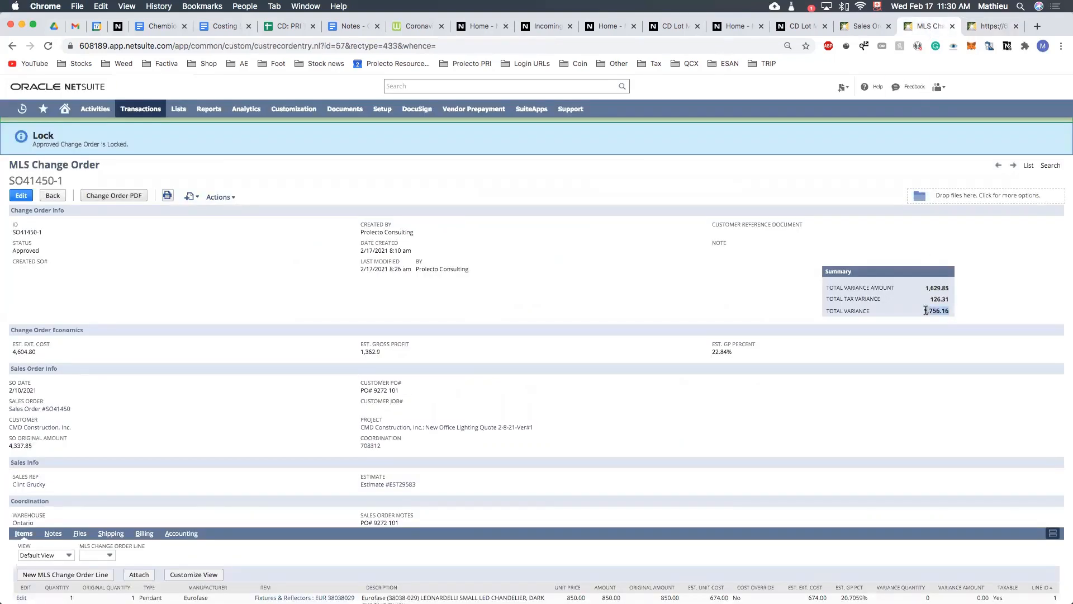
pyautogui.scroll(-3)
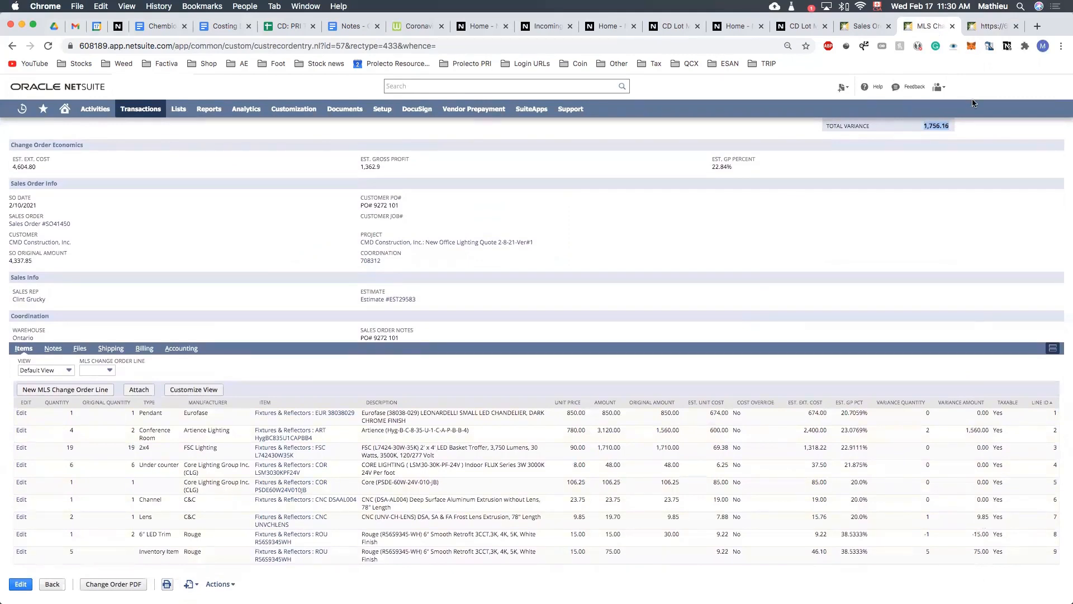
pyautogui.moveTo(1002, 462)
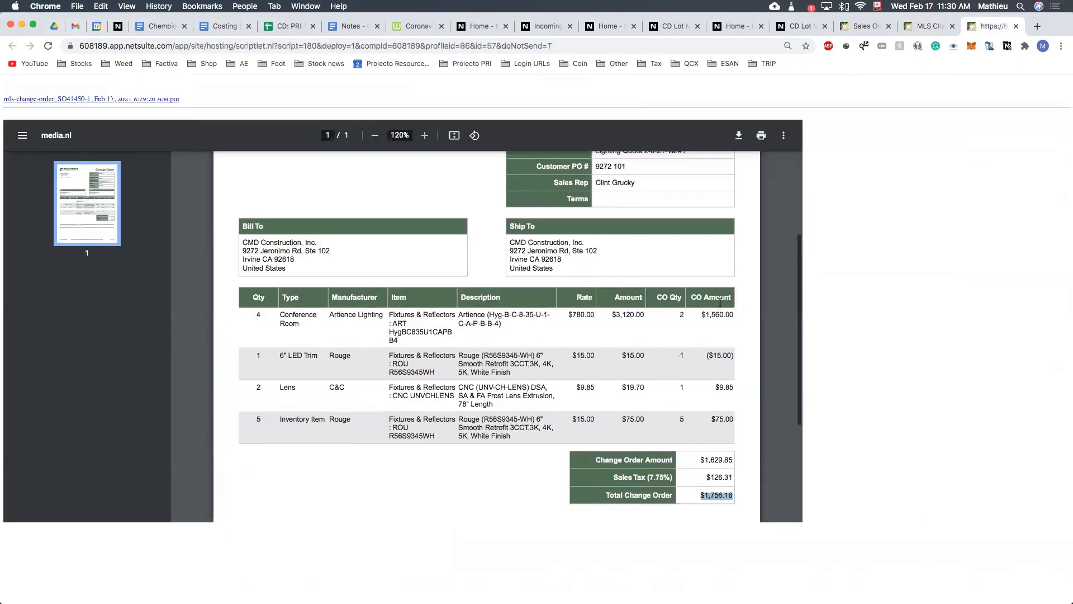
pyautogui.click(375, 135)
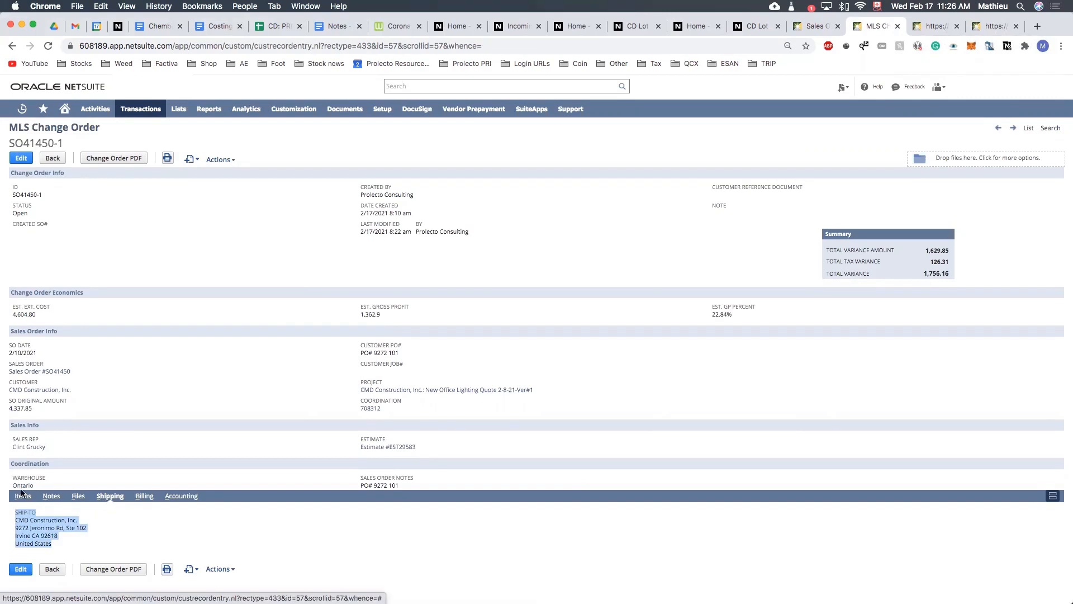
# Set change order SO41450-1's status to Approved and save it
pyautogui.click(23, 496)
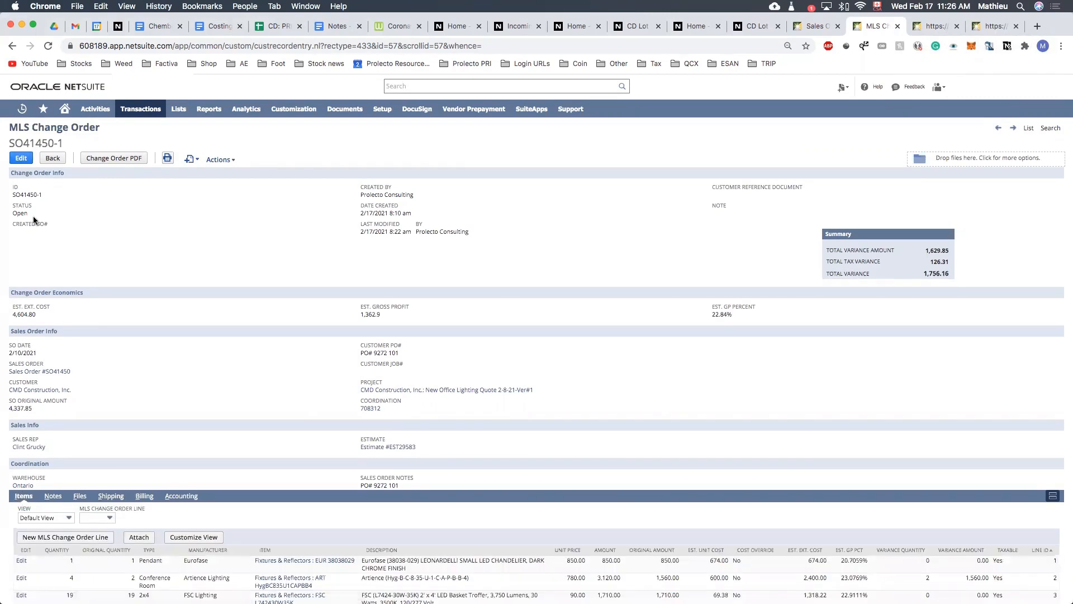
pyautogui.click(20, 158)
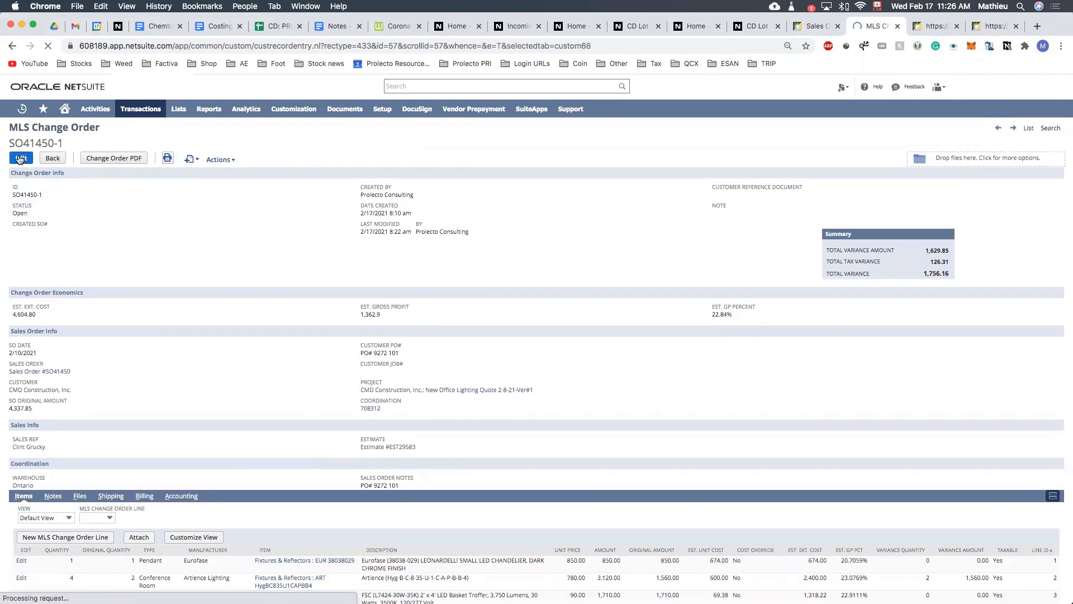
pyautogui.click(20, 157)
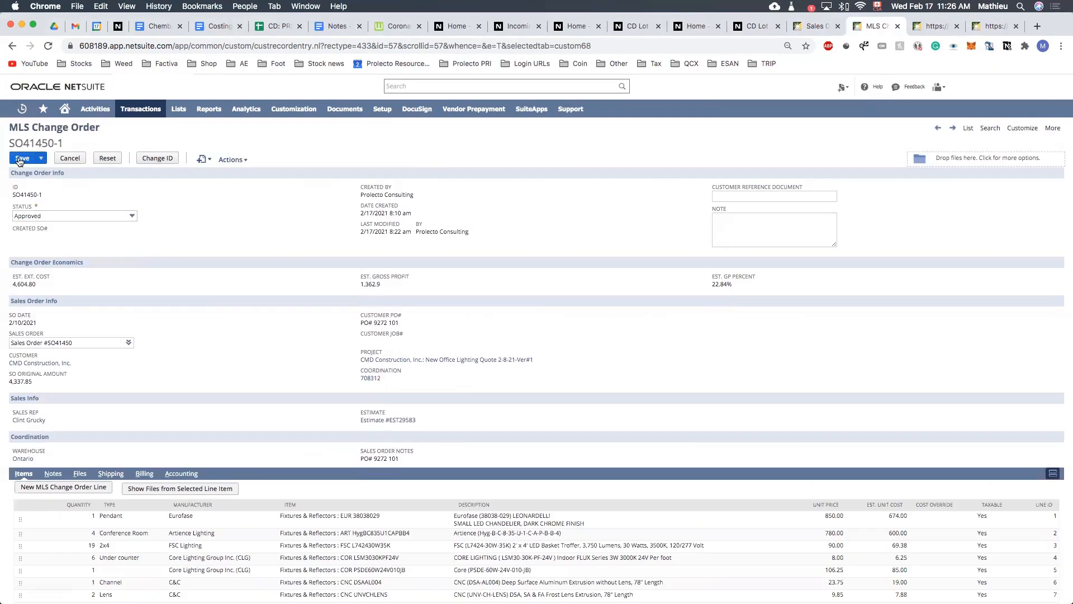
pyautogui.click(23, 157)
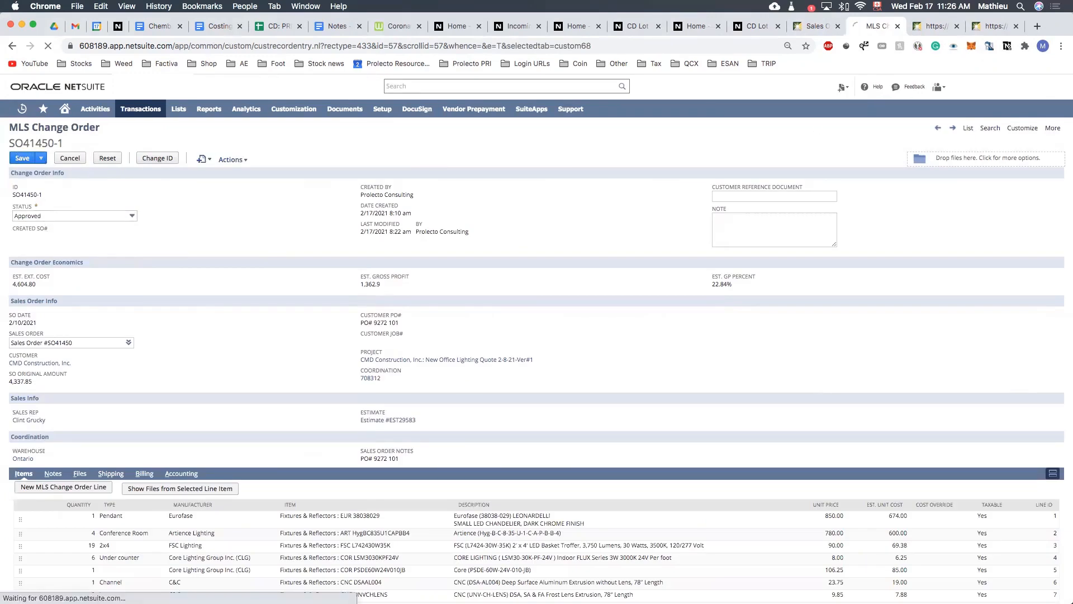
pyautogui.click(22, 157)
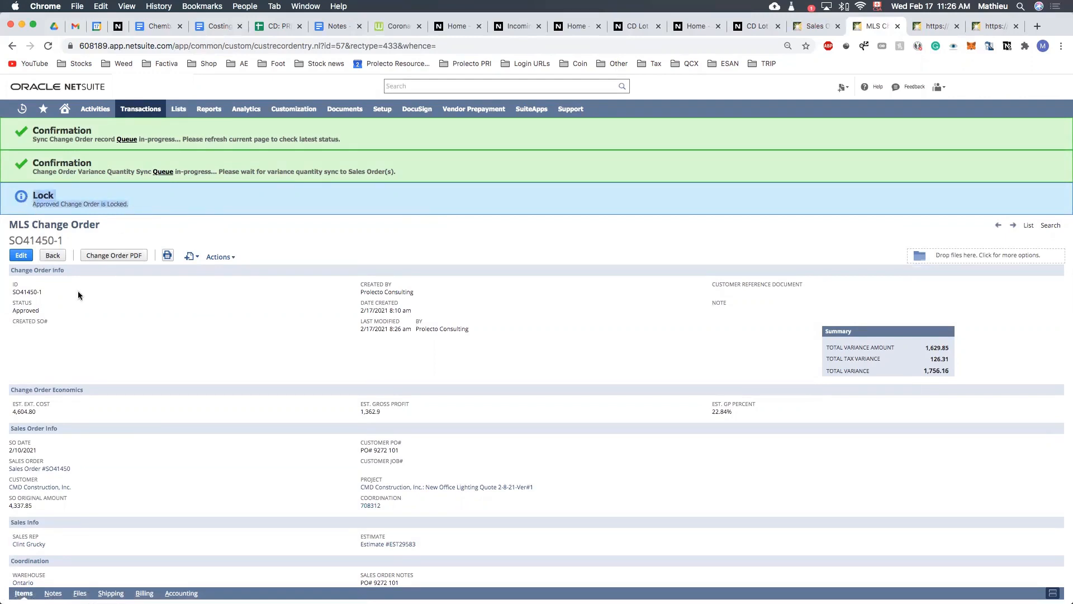
pyautogui.moveTo(50, 284)
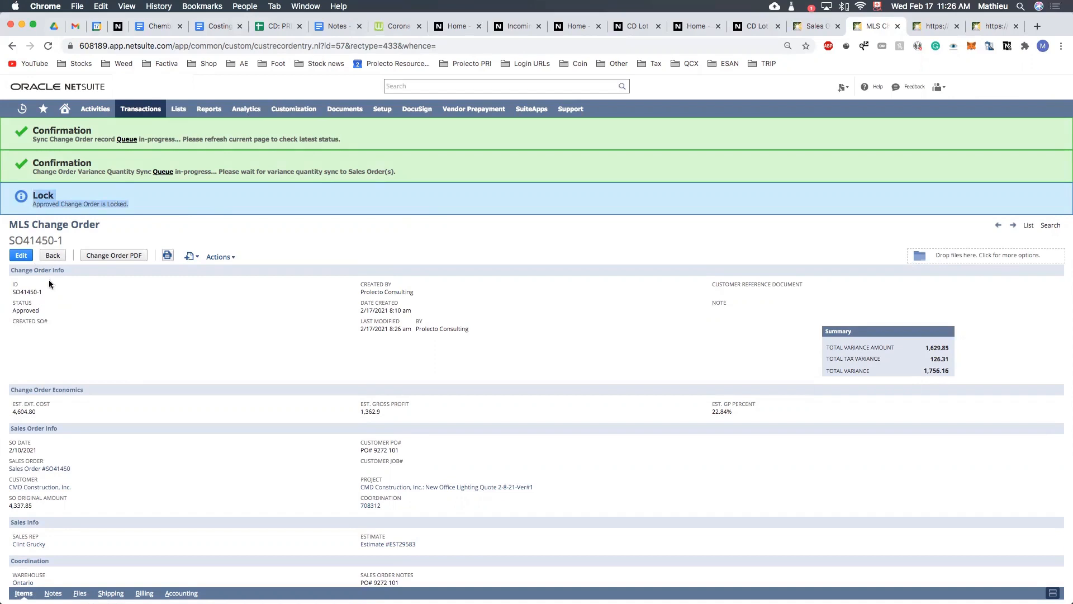
# Review the Approved and Lock banners and the Items sublist with per-line variances and queued sync
pyautogui.scroll(-3)
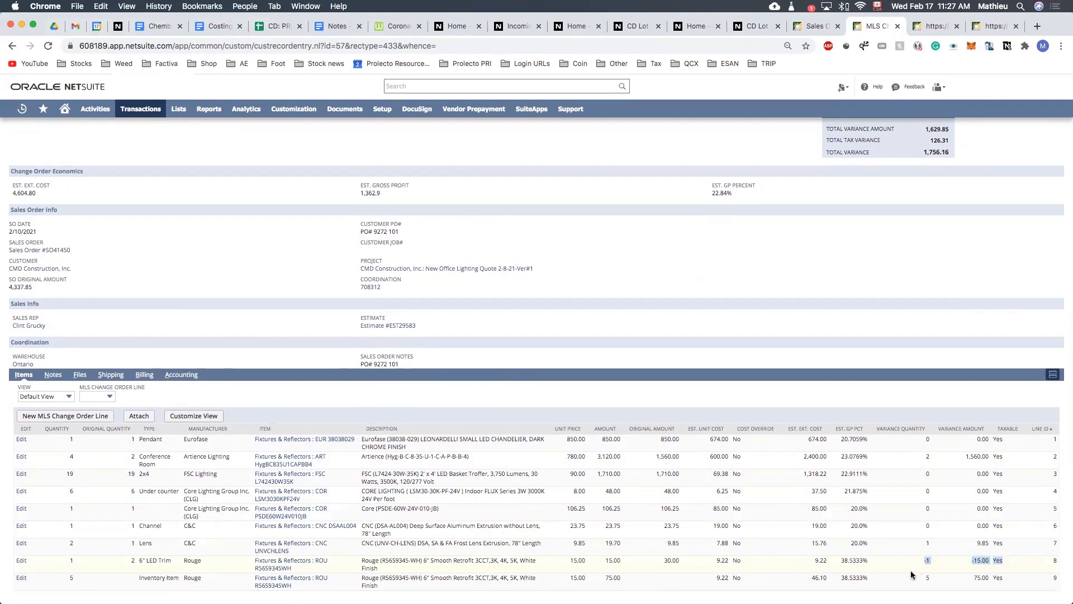
pyautogui.moveTo(863, 568)
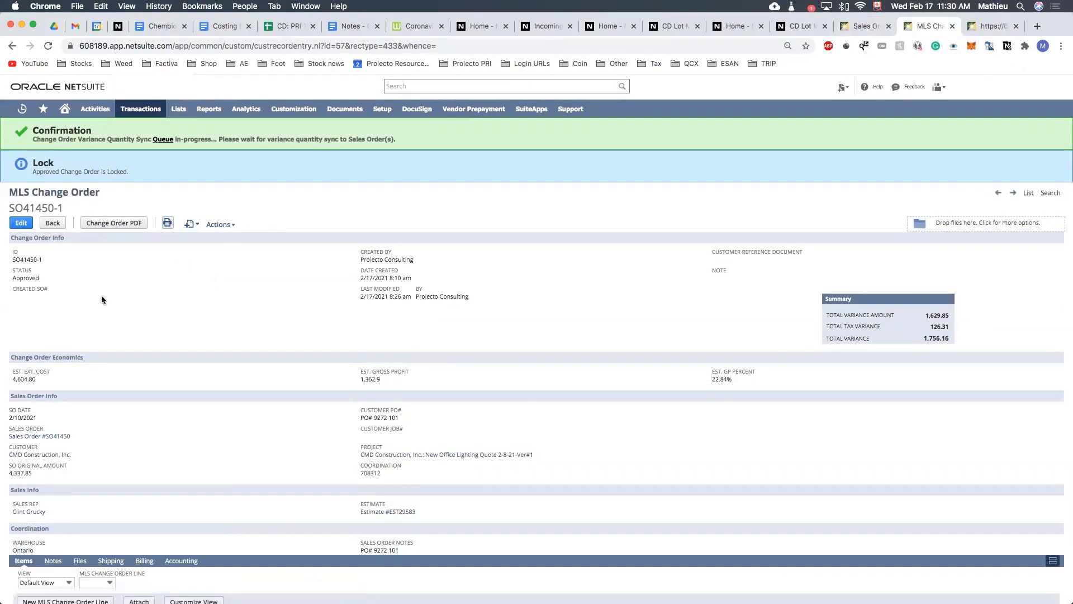
pyautogui.moveTo(128, 301)
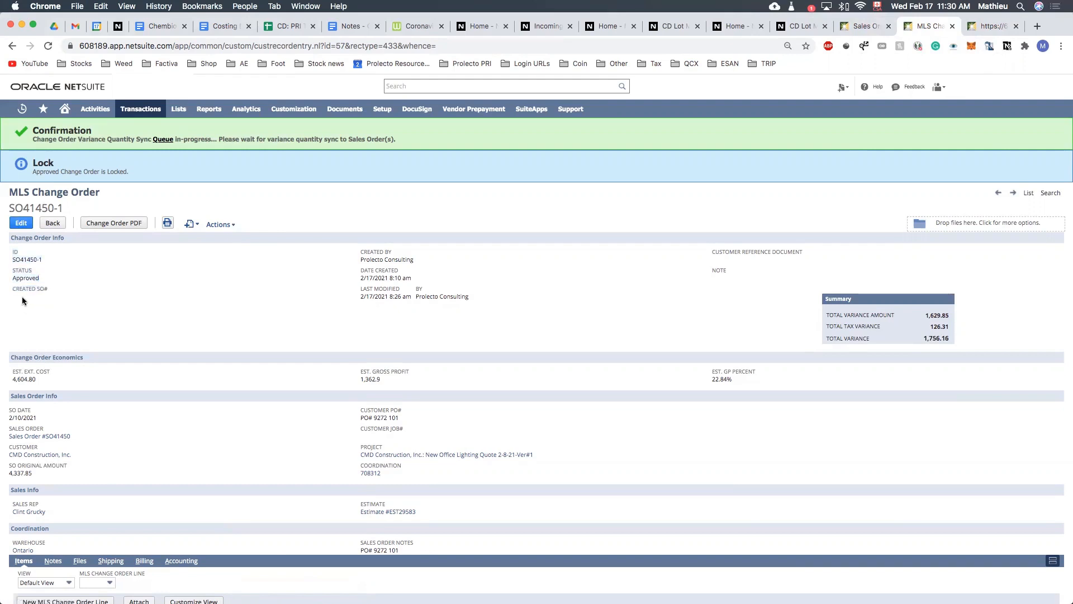
pyautogui.moveTo(19, 309)
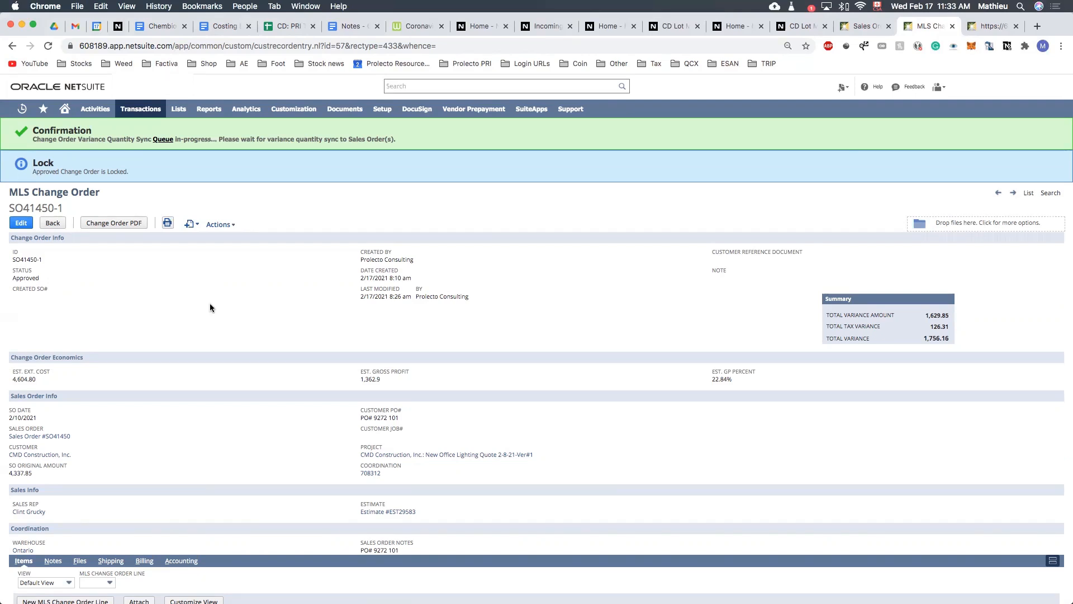
pyautogui.moveTo(933, 334)
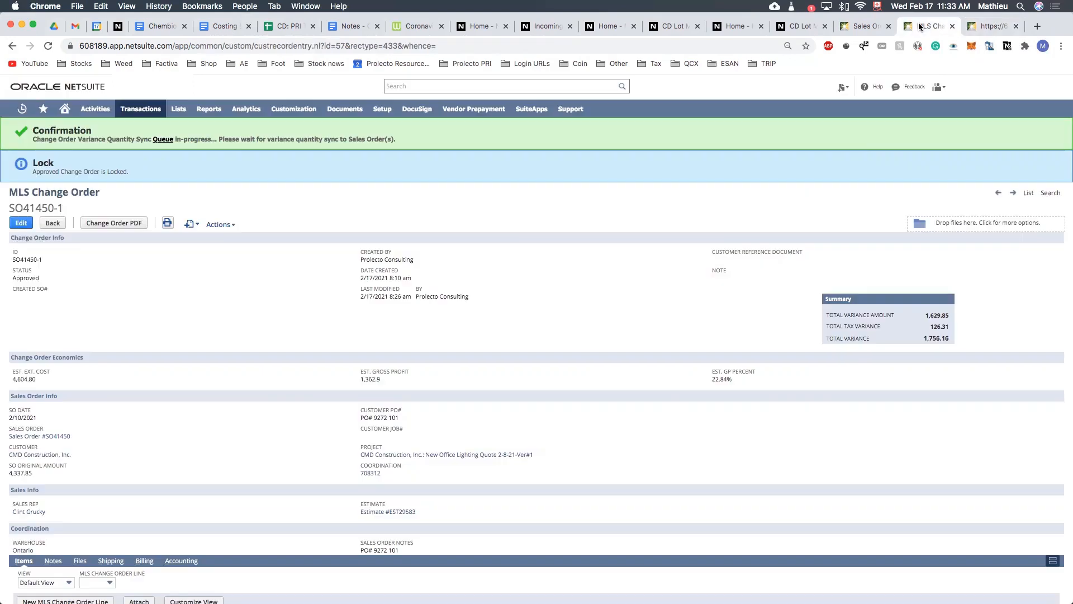
pyautogui.moveTo(242, 291)
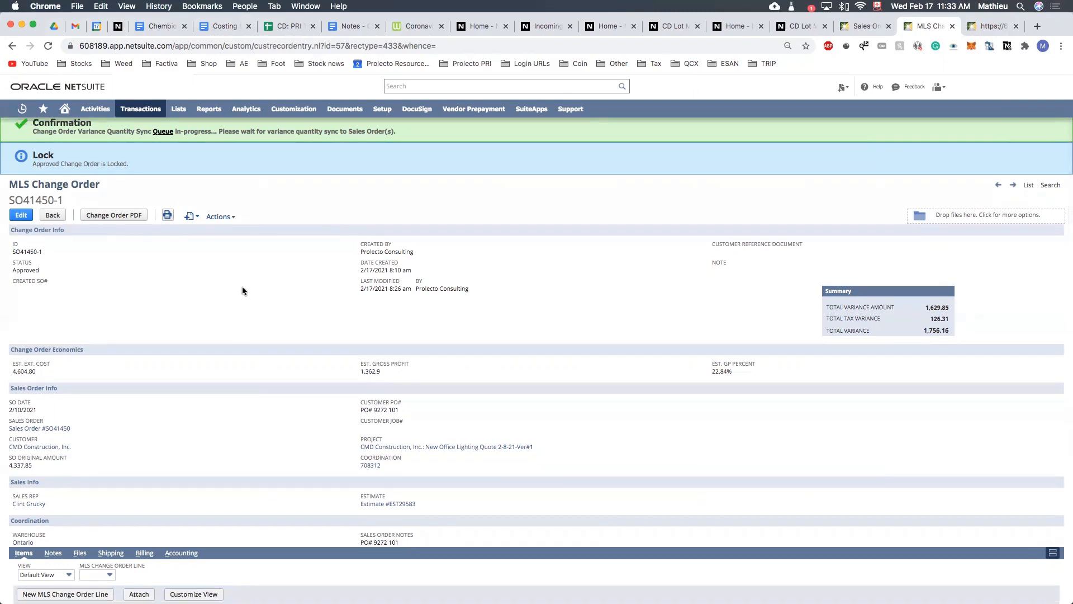
pyautogui.moveTo(436, 361)
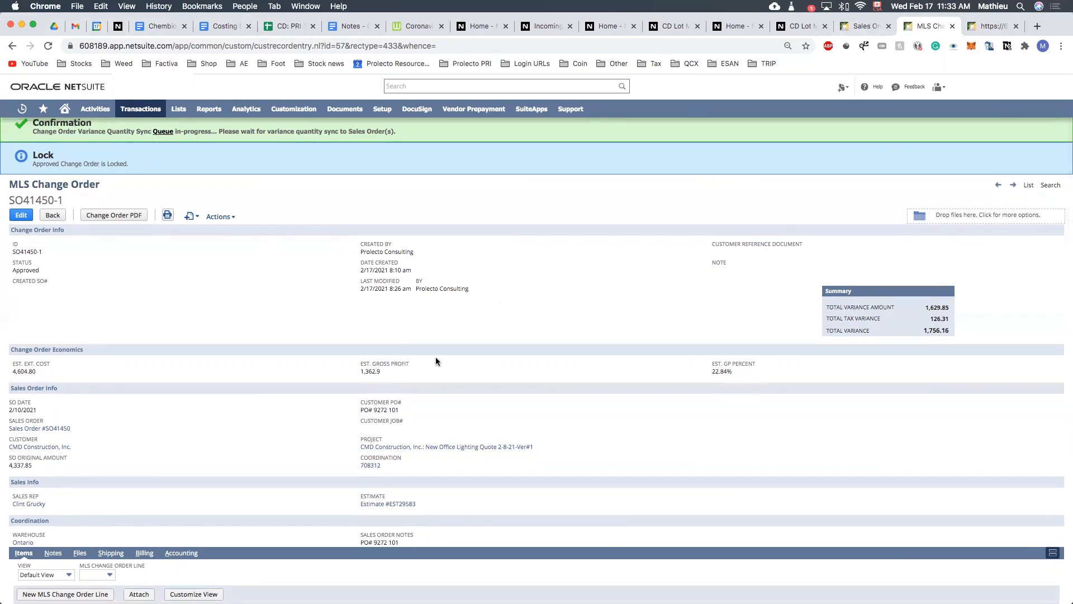
pyautogui.scroll(-3)
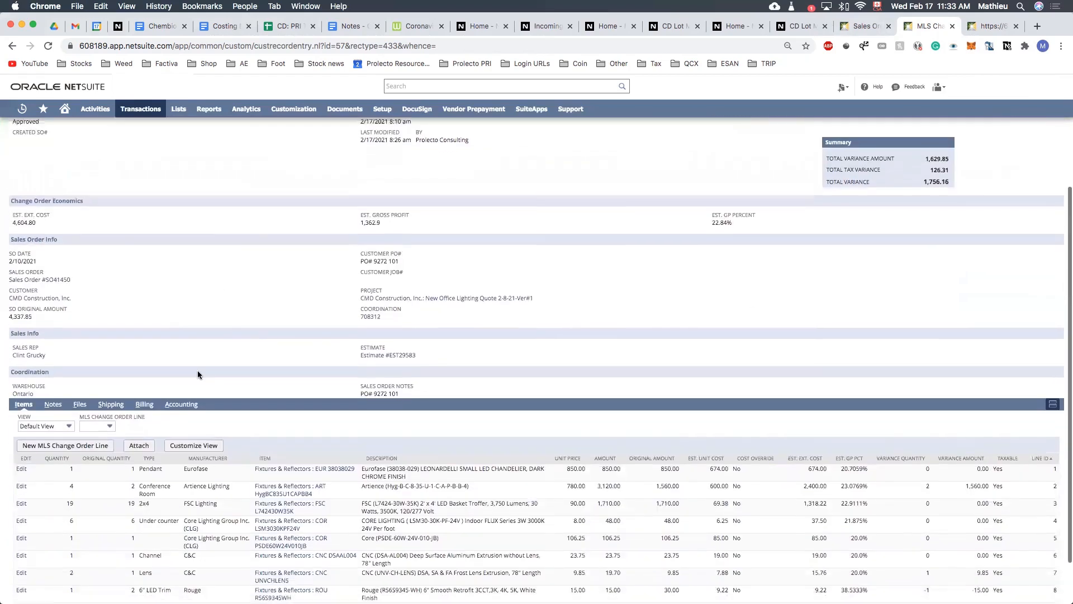